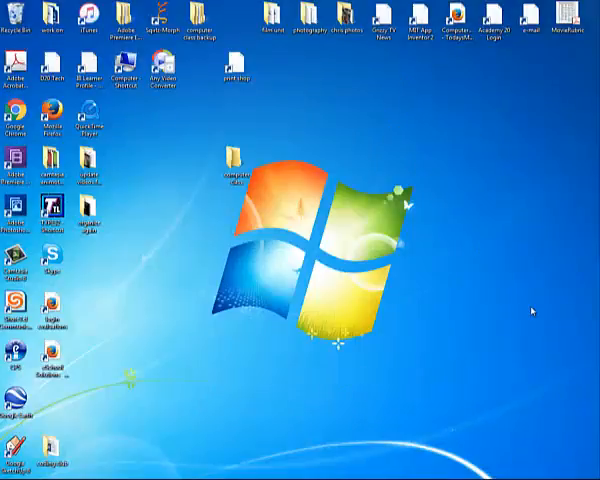
pyautogui.moveTo(255, 210)
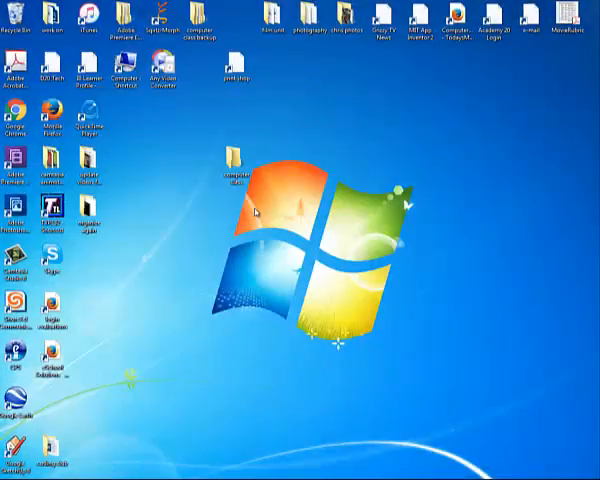
# Open the computer class desktop folder and add a new folder inside it
pyautogui.click(236, 165)
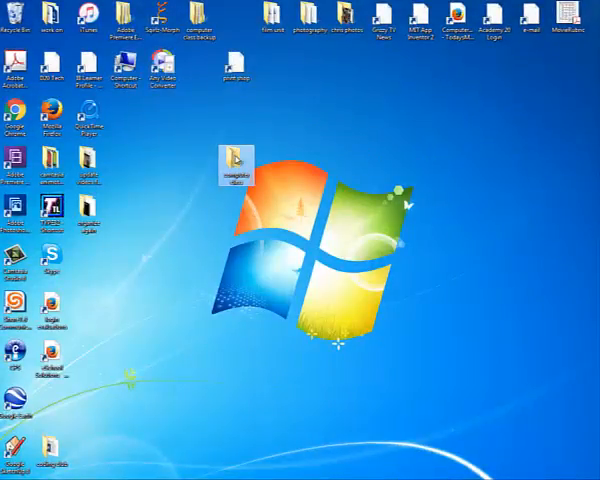
pyautogui.doubleClick(236, 165)
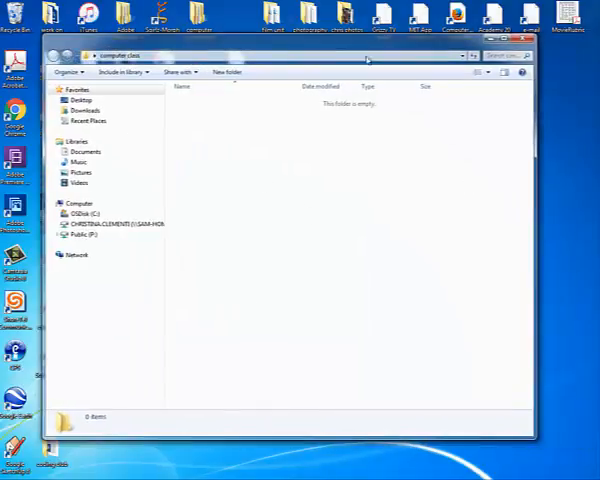
pyautogui.rightClick(200, 145)
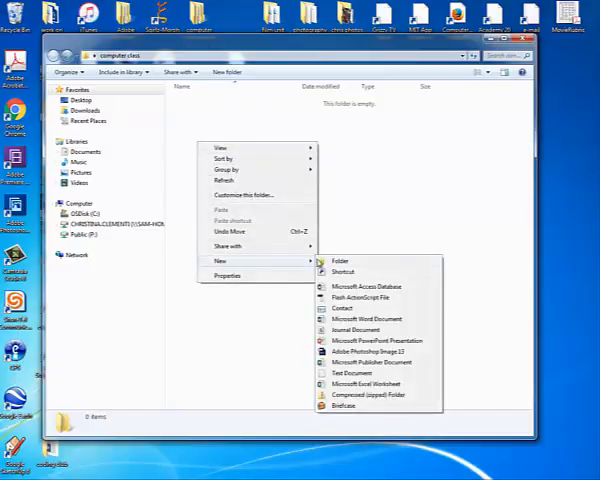
pyautogui.click(338, 261)
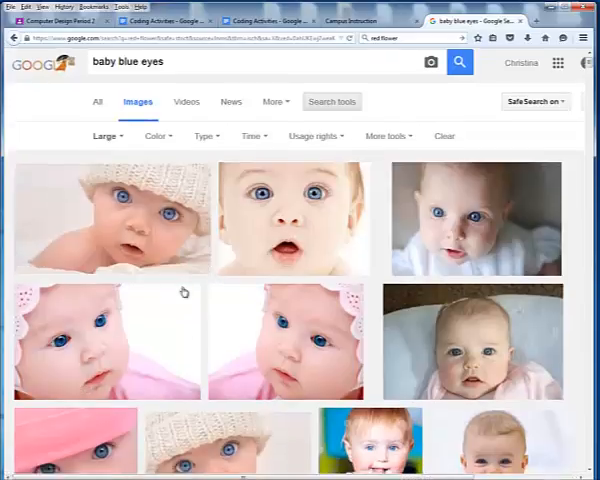
# Filter Google Images to large and save the pink-hat baby photo into computer class
pyautogui.click(104, 140)
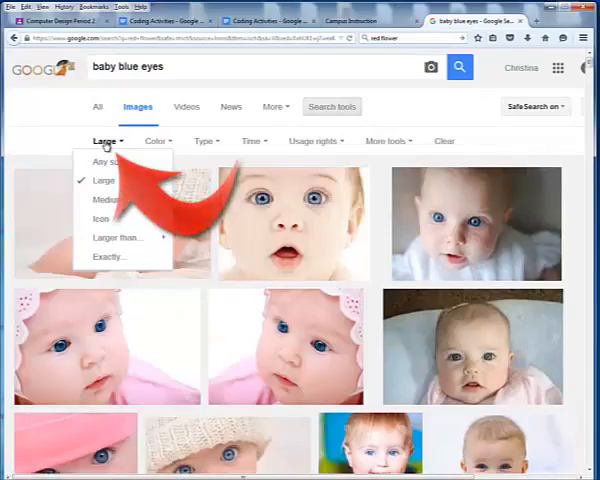
pyautogui.scroll(-3)
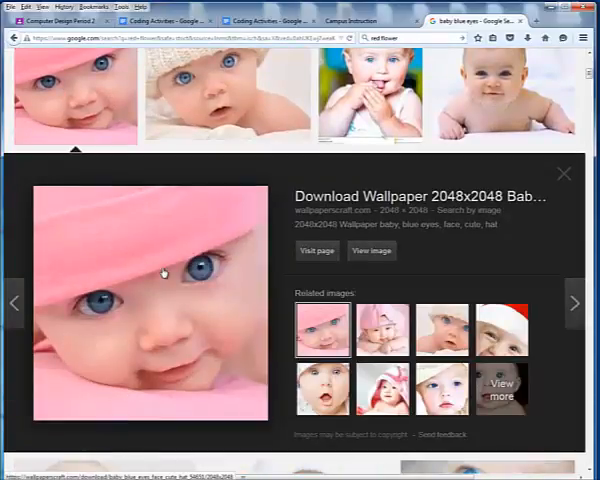
pyautogui.moveTo(84, 238)
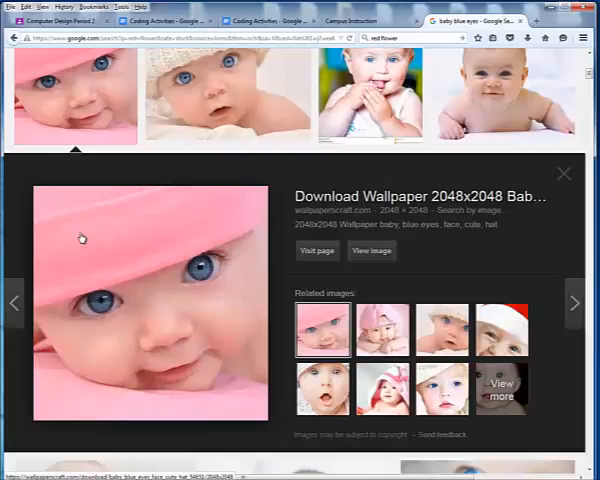
pyautogui.rightClick(84, 238)
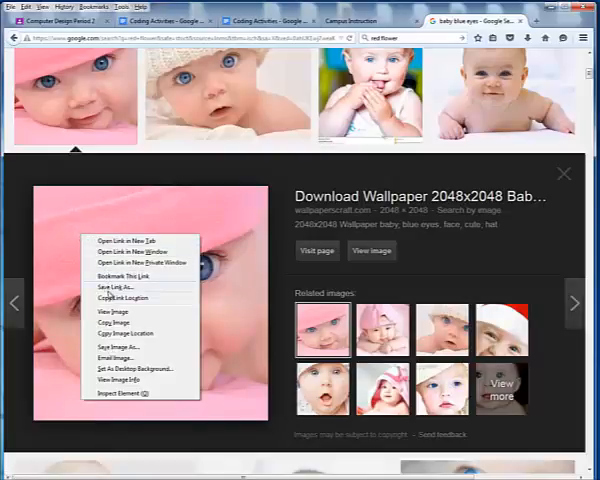
pyautogui.click(120, 346)
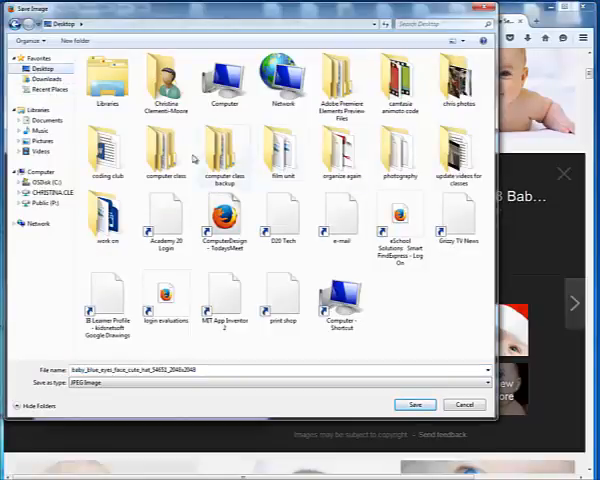
pyautogui.doubleClick(165, 150)
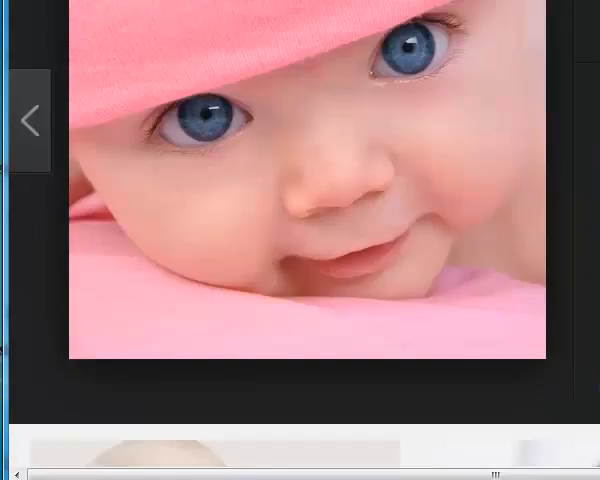
# Browse Start > All Programs down to the Adobe Design and Web Premium CS6 folder
pyautogui.click(15, 475)
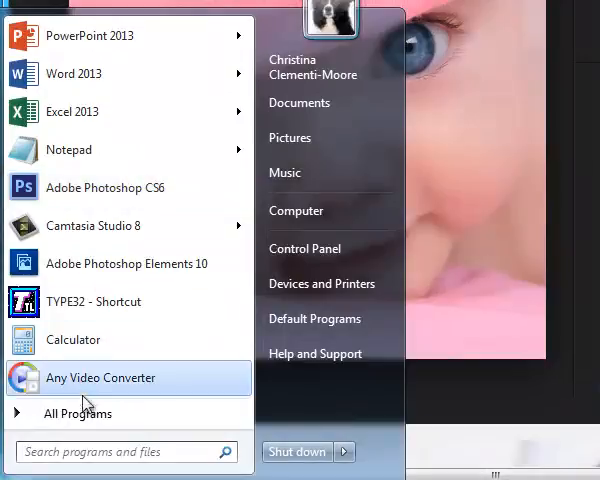
pyautogui.click(77, 412)
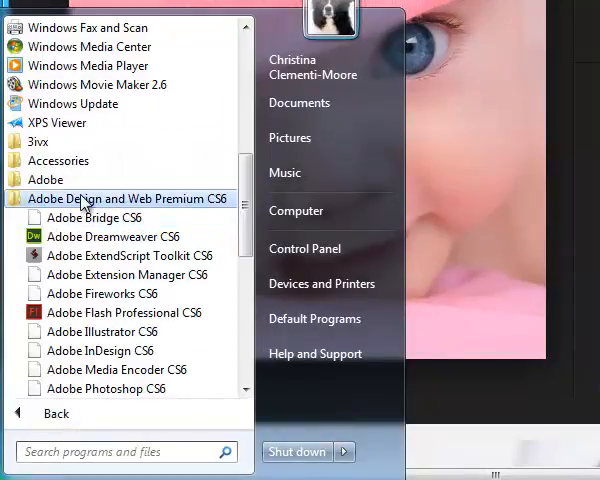
pyautogui.moveTo(113, 237)
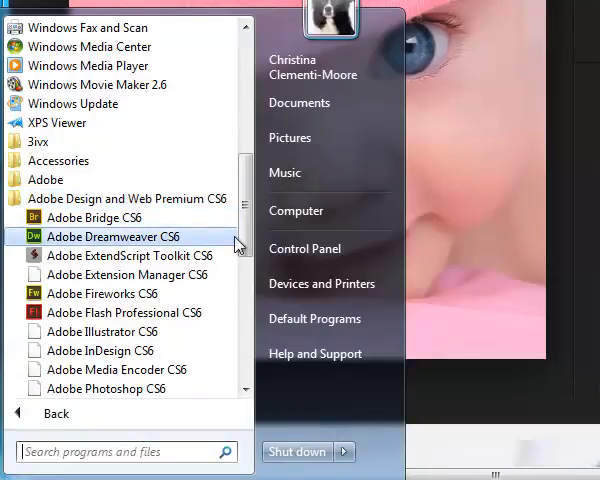
pyautogui.scroll(-3)
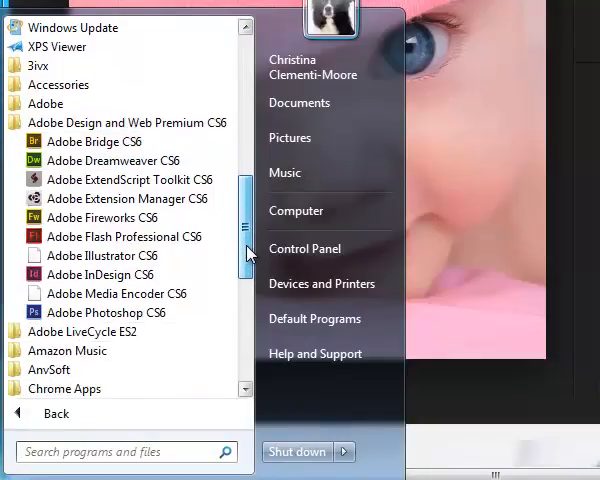
pyautogui.moveTo(105, 312)
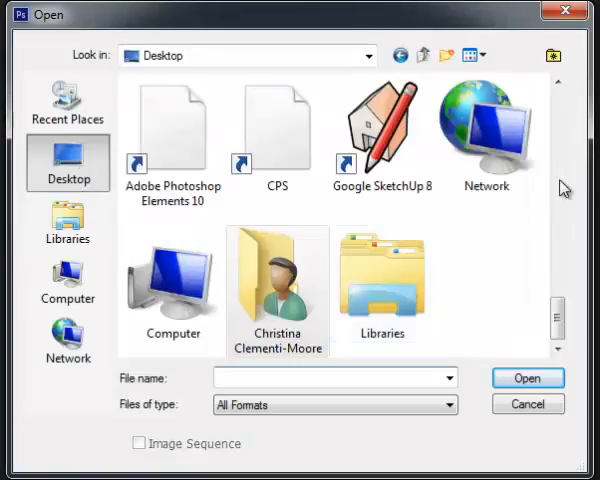
# Scroll the Open dialog's folder list and enter the explore folder to find the photo
pyautogui.scroll(-3)
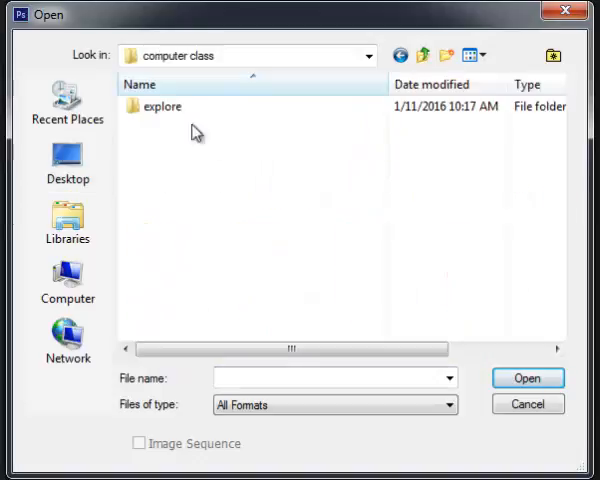
pyautogui.click(527, 403)
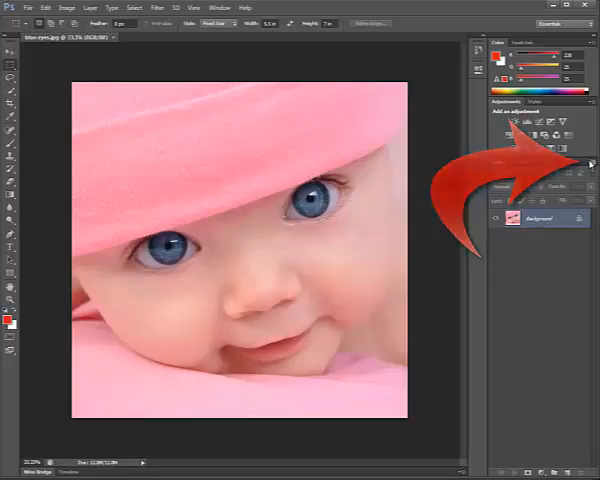
# Close and reopen the Layers panel, then add a new empty Layer 1
pyautogui.click(590, 163)
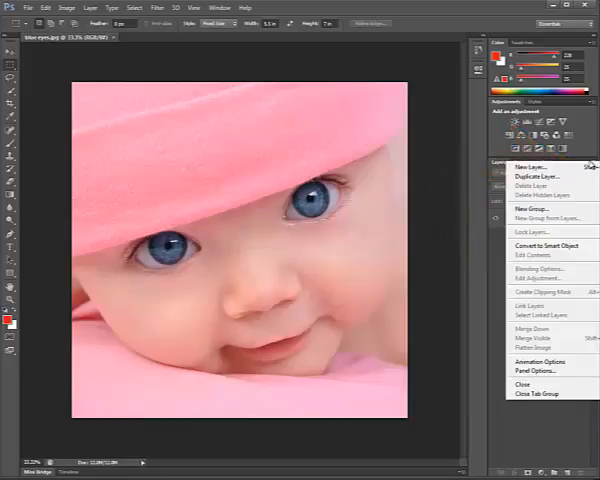
pyautogui.click(216, 7)
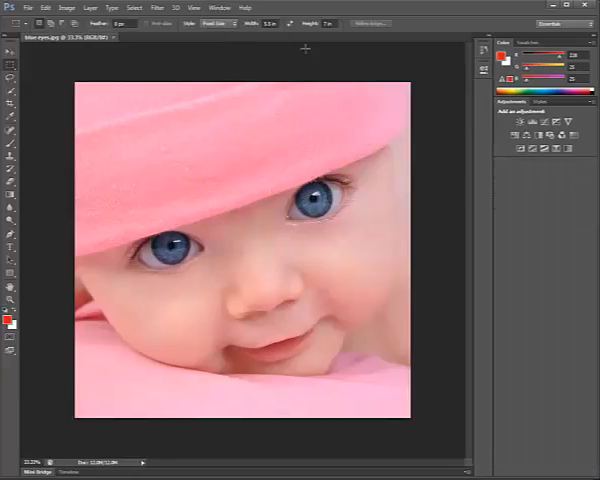
pyautogui.click(213, 8)
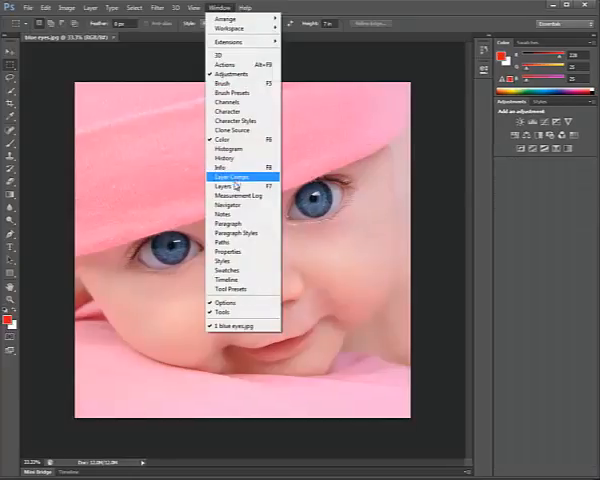
pyautogui.moveTo(237, 167)
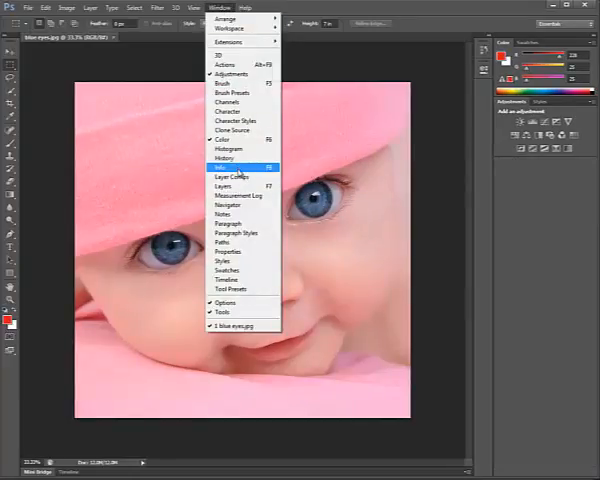
pyautogui.moveTo(238, 271)
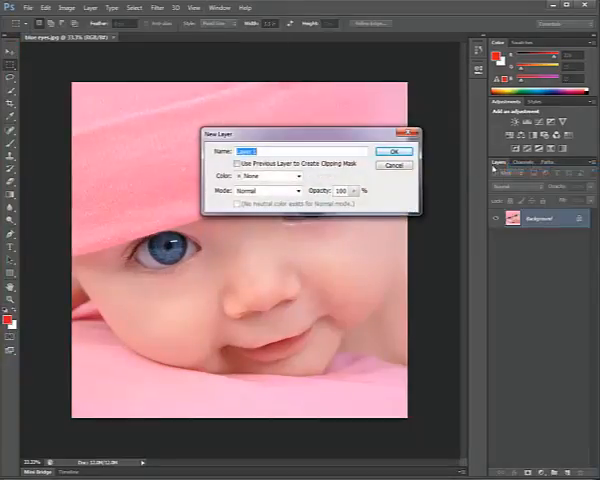
pyautogui.click(395, 151)
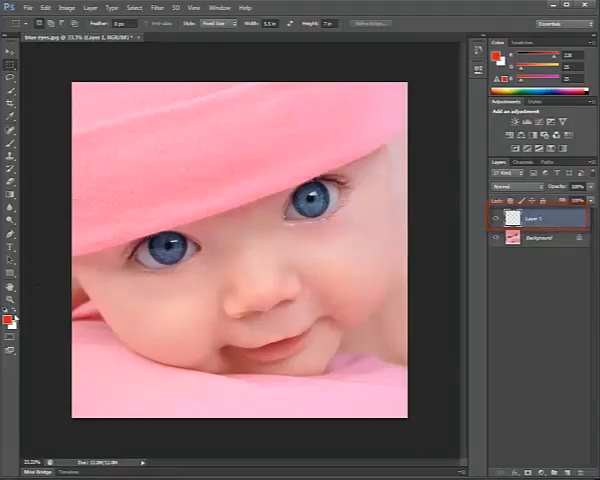
# Set the foreground painting colour to bright green in the Color Picker
pyautogui.click(9, 320)
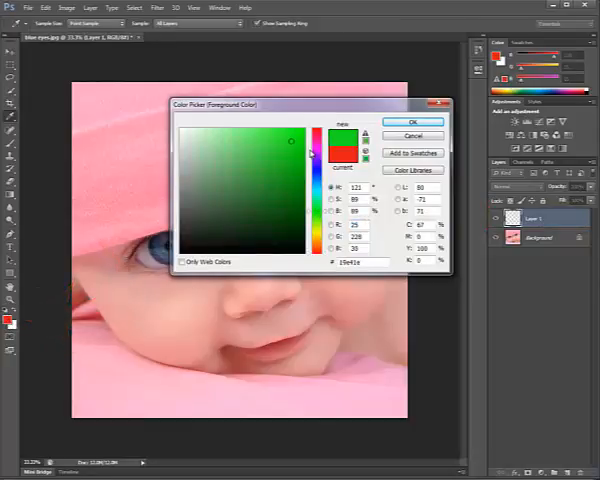
pyautogui.click(413, 121)
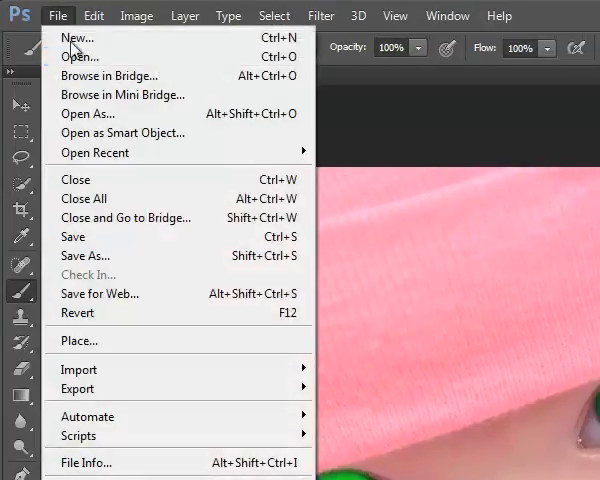
# Save the document as a layered Photoshop PSD named 'blue eyes'
pyautogui.click(86, 256)
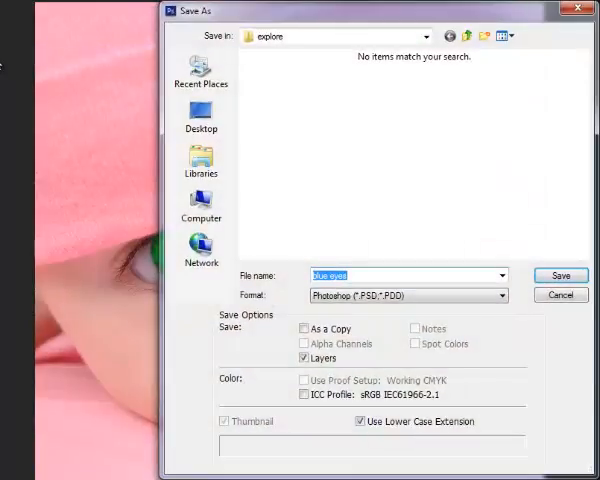
pyautogui.click(405, 295)
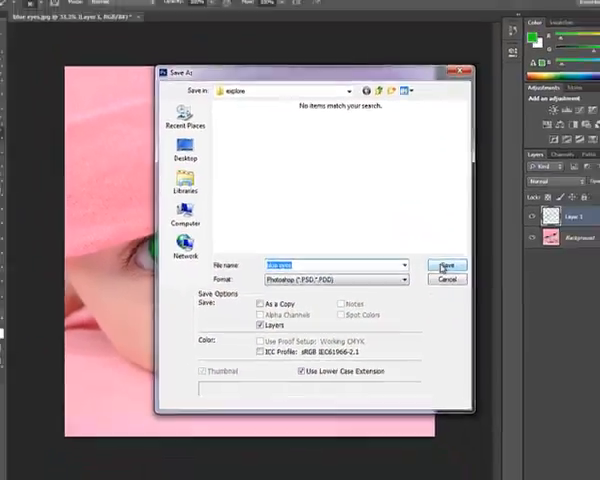
pyautogui.click(446, 265)
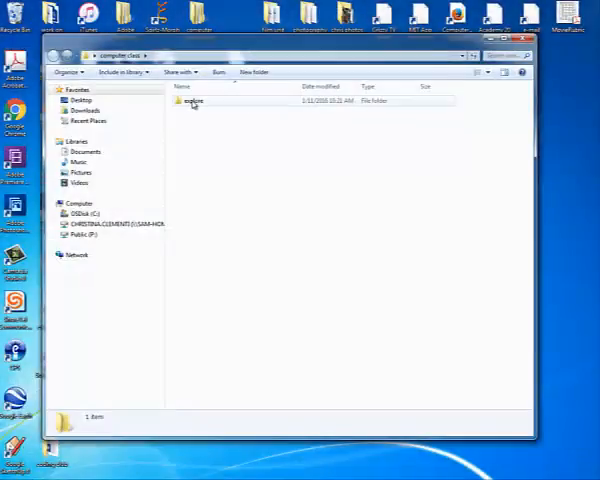
# Open the 'blue eyes' PSD from the explore folder in Photoshop
pyautogui.doubleClick(195, 101)
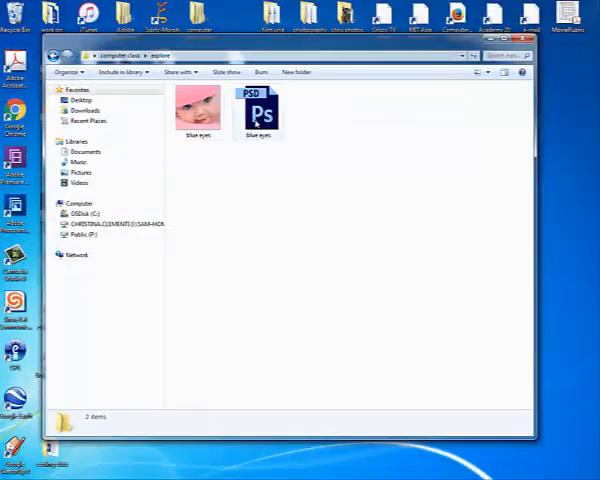
pyautogui.click(259, 110)
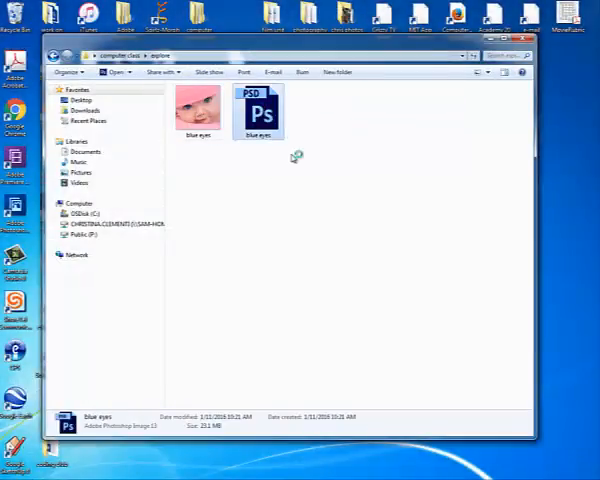
pyautogui.doubleClick(258, 108)
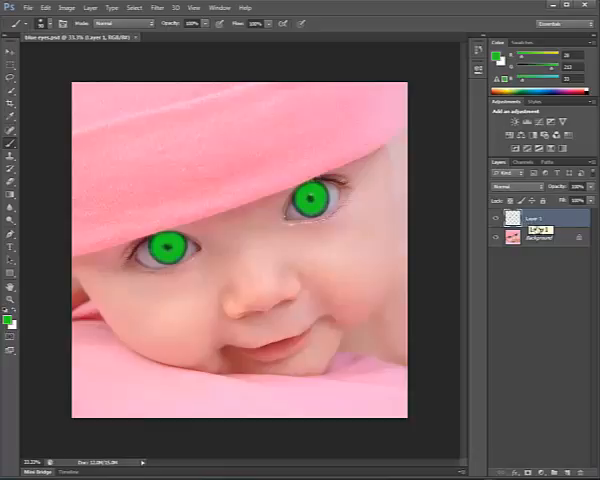
# Set Layer 1's blend mode to Color in the Layers panel
pyautogui.click(520, 188)
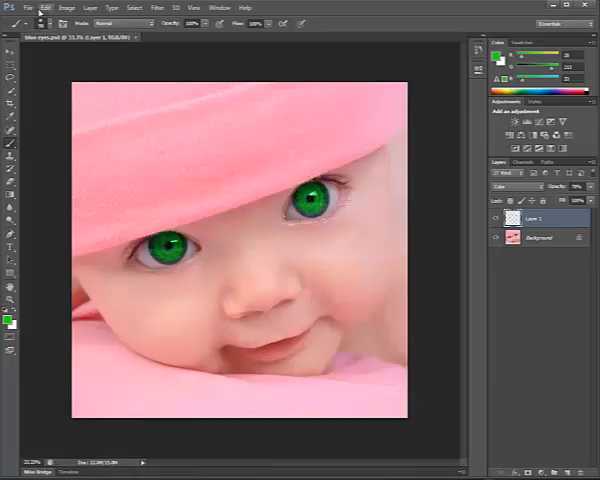
# Start Save for Web and navigate into the computer class folder
pyautogui.click(14, 8)
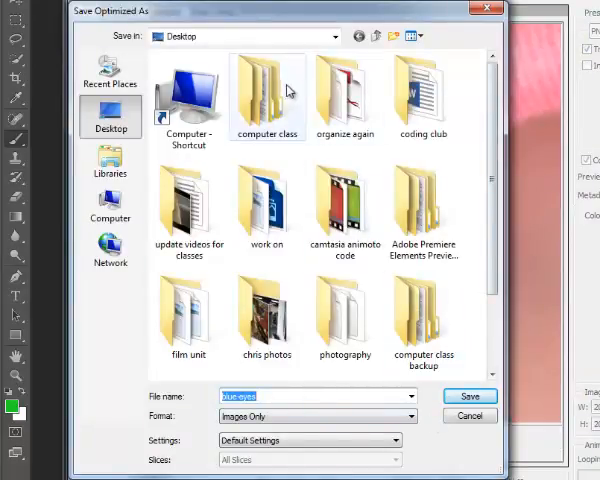
pyautogui.doubleClick(267, 90)
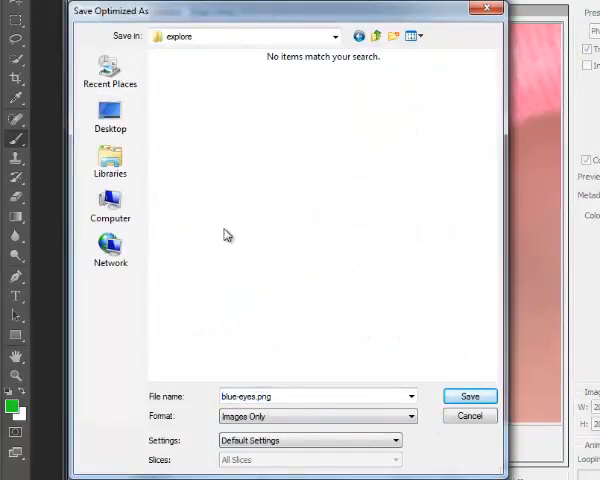